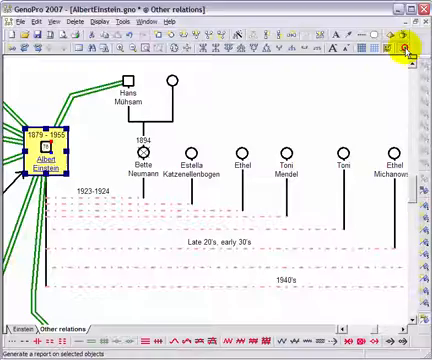
Step: Rewrite the report description in home.htm as live HTML and save the file
left_click(404, 48)
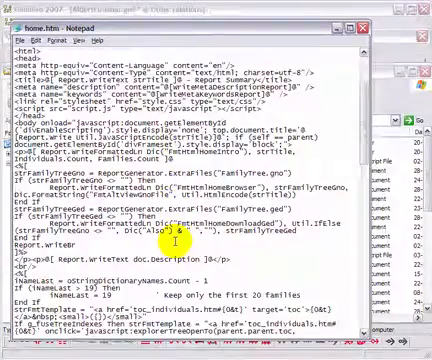
scroll("down", 3)
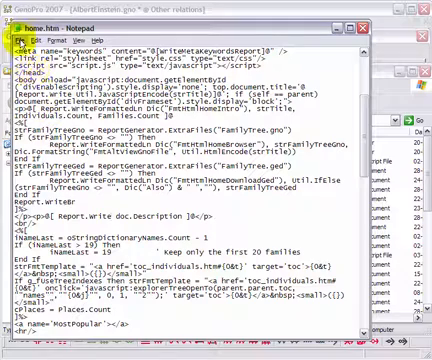
left_click(16, 40)
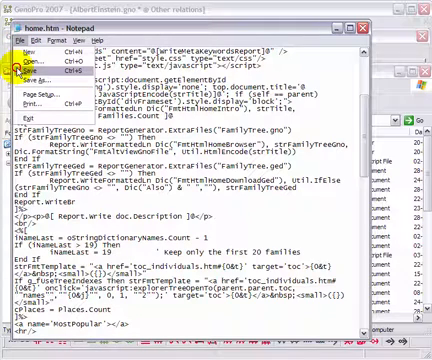